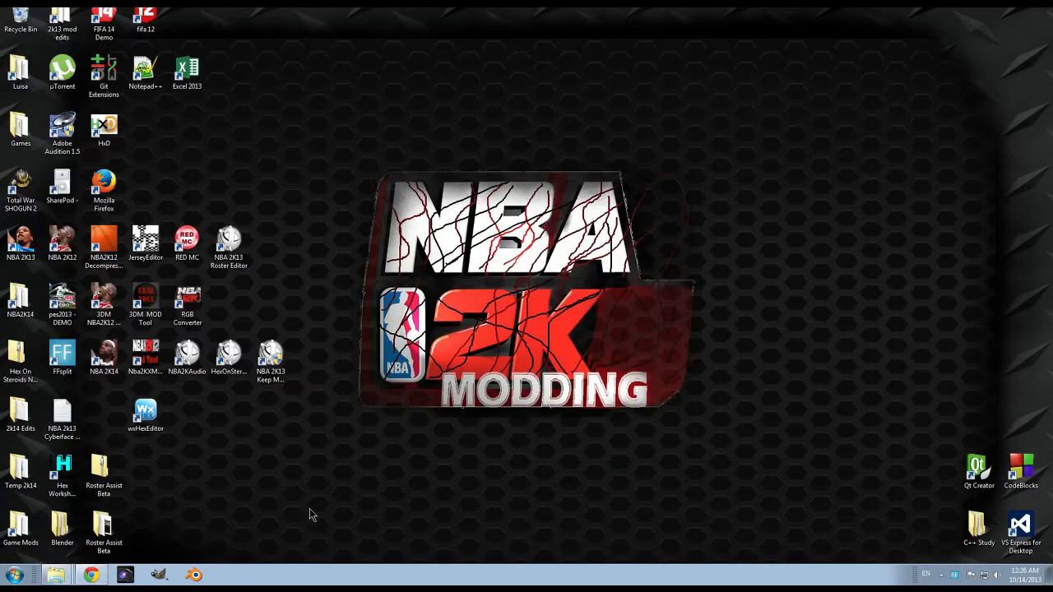
{"action": "mouse_move", "coordinate": [312, 472]}
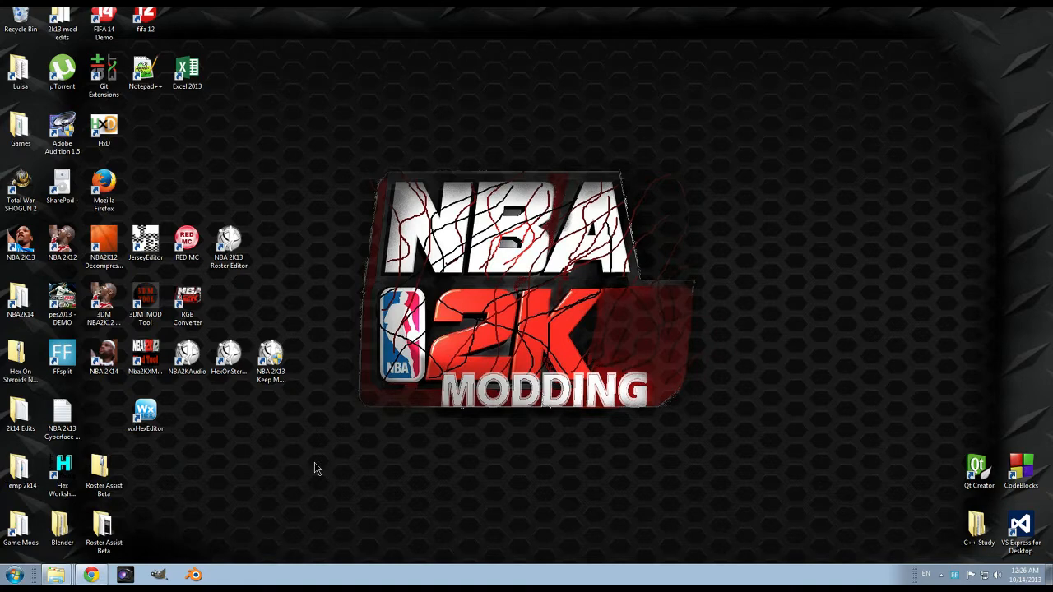
{"action": "mouse_move", "coordinate": [300, 444]}
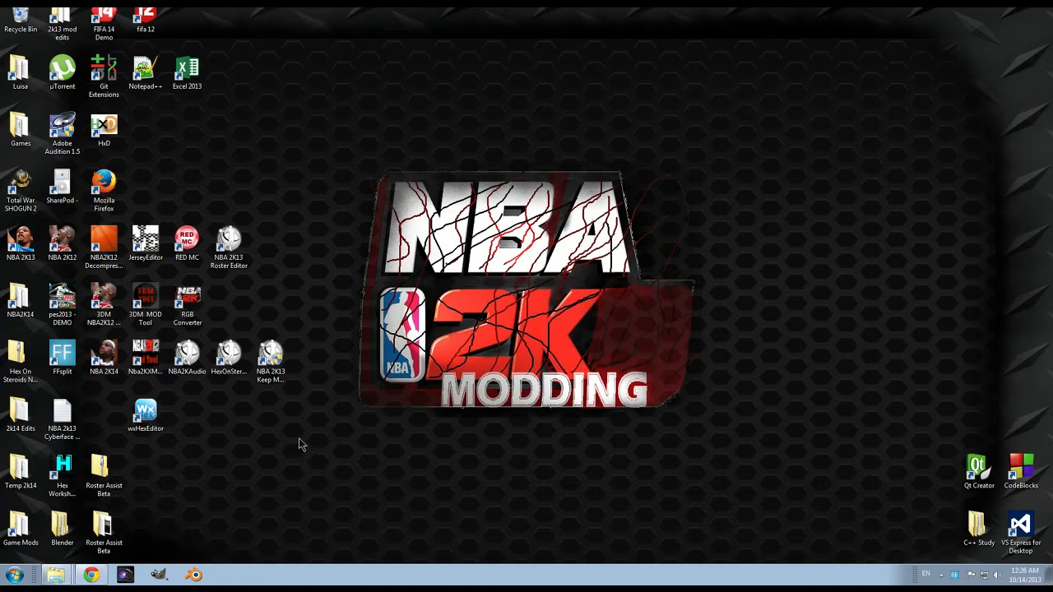
{"action": "mouse_move", "coordinate": [251, 489]}
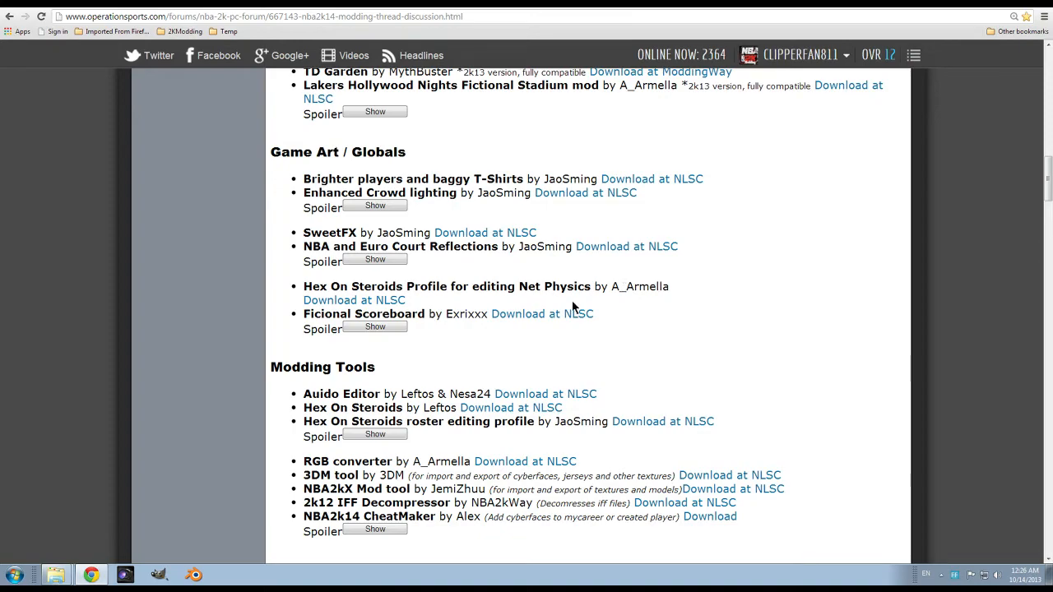
{"action": "mouse_move", "coordinate": [437, 378]}
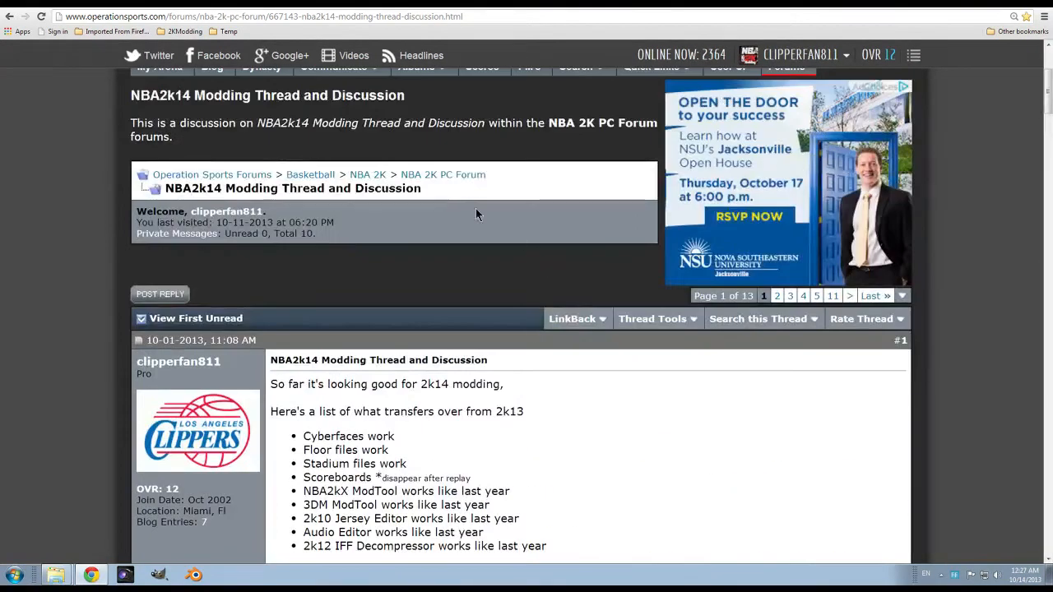
{"action": "mouse_move", "coordinate": [443, 174]}
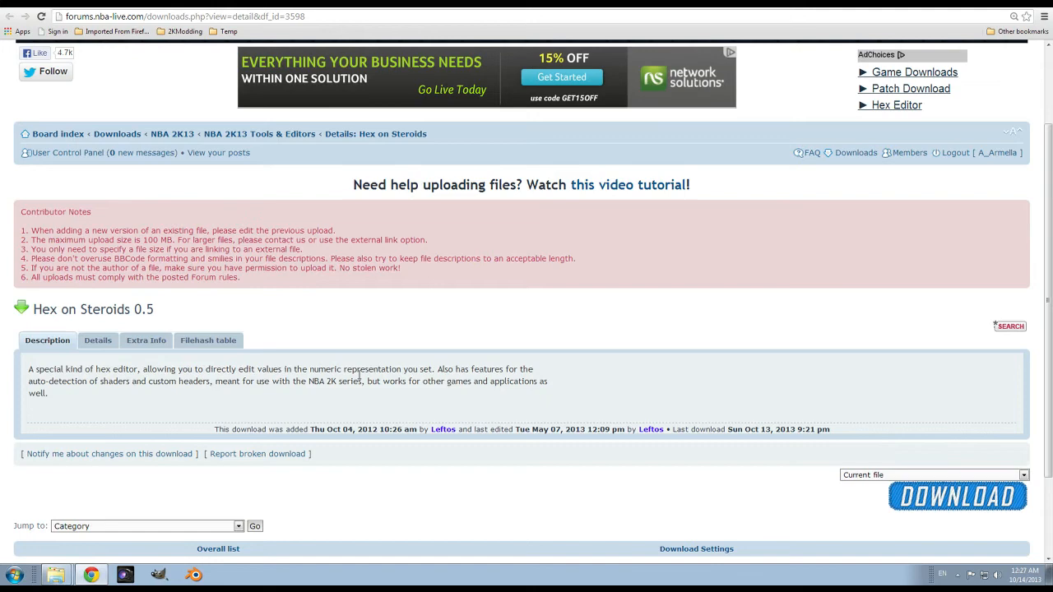
{"action": "mouse_move", "coordinate": [573, 444]}
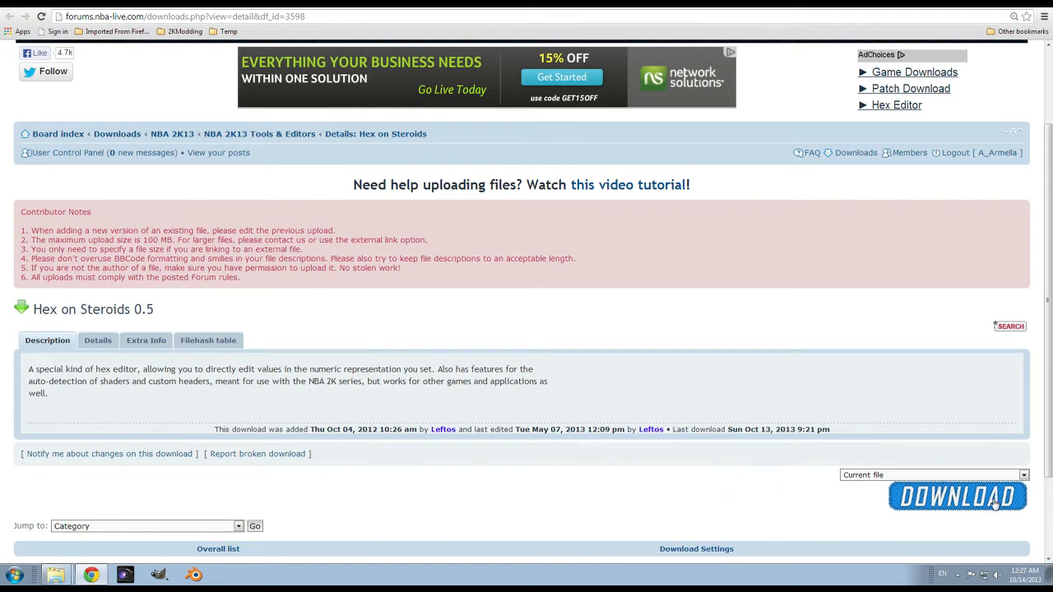
{"action": "mouse_move", "coordinate": [880, 50]}
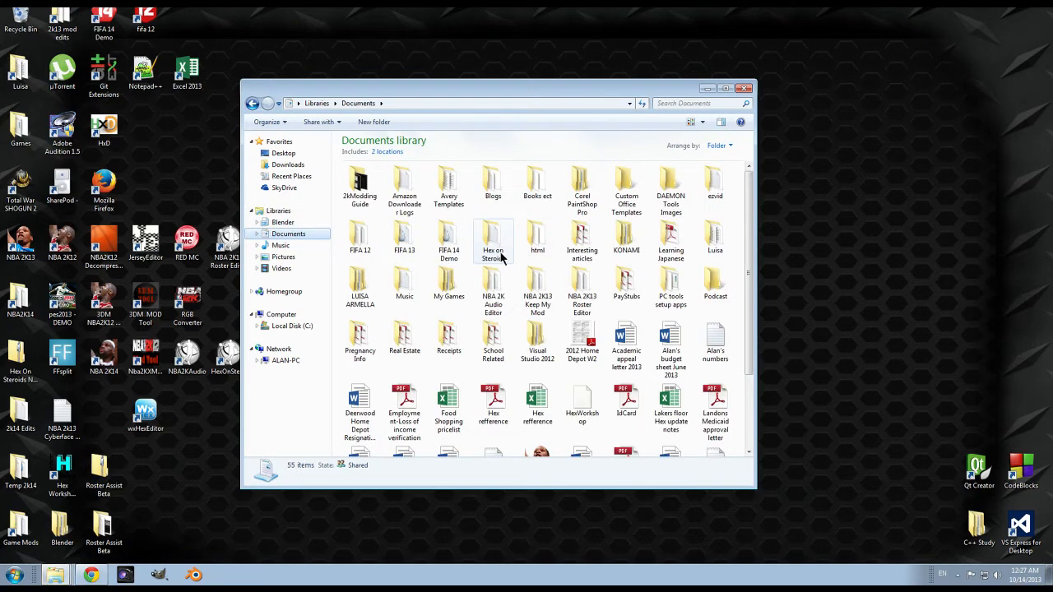
{"action": "mouse_move", "coordinate": [498, 247]}
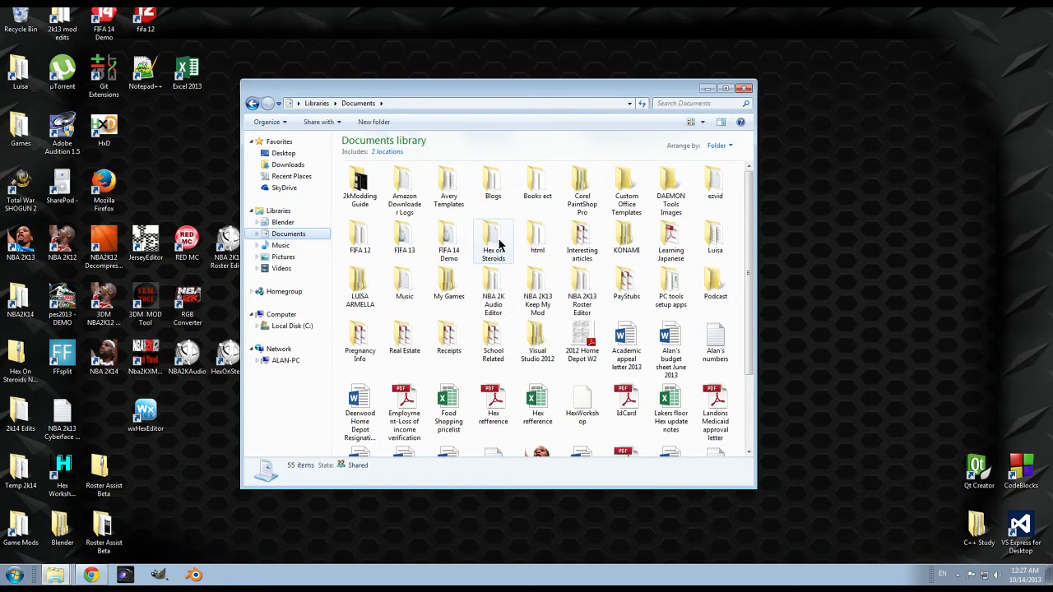
Browse Documents > Hex on Steroids > Profiles, then launch Hex on Steroids from there
{"action": "double_click", "coordinate": [492, 238]}
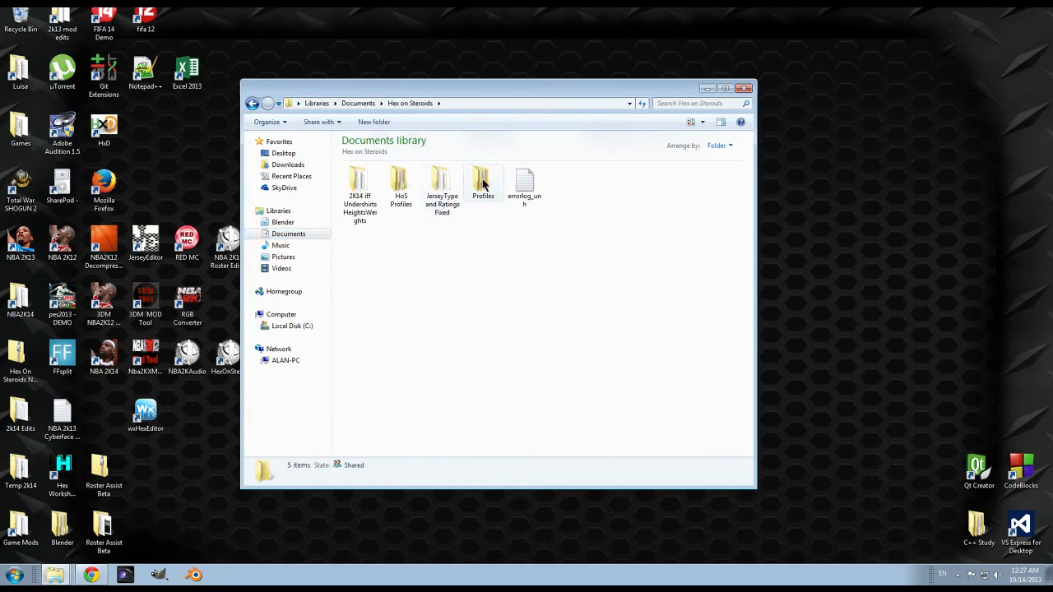
{"action": "left_click", "coordinate": [482, 181]}
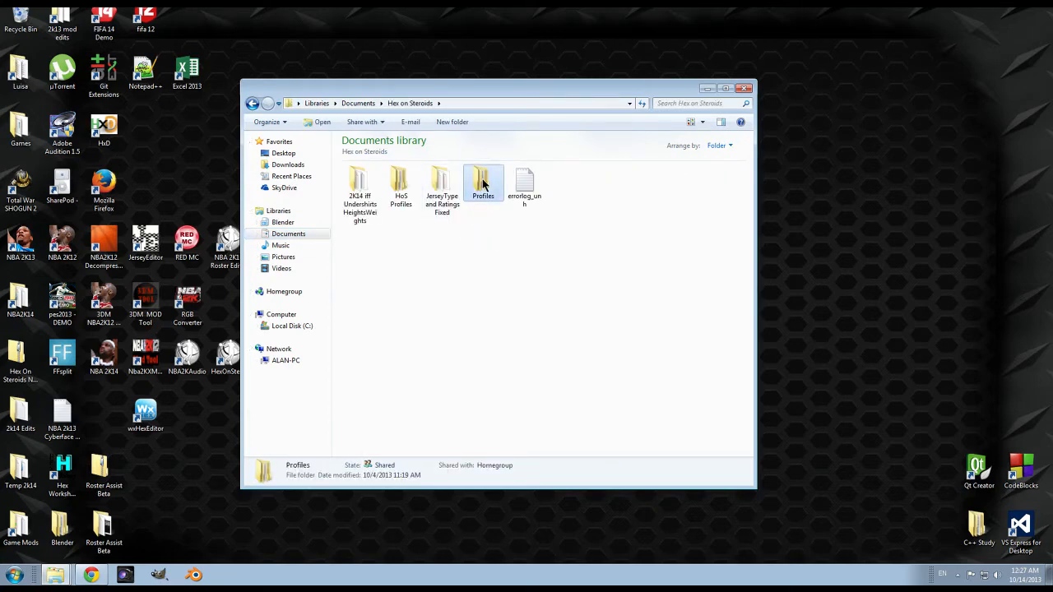
{"action": "double_click", "coordinate": [482, 181]}
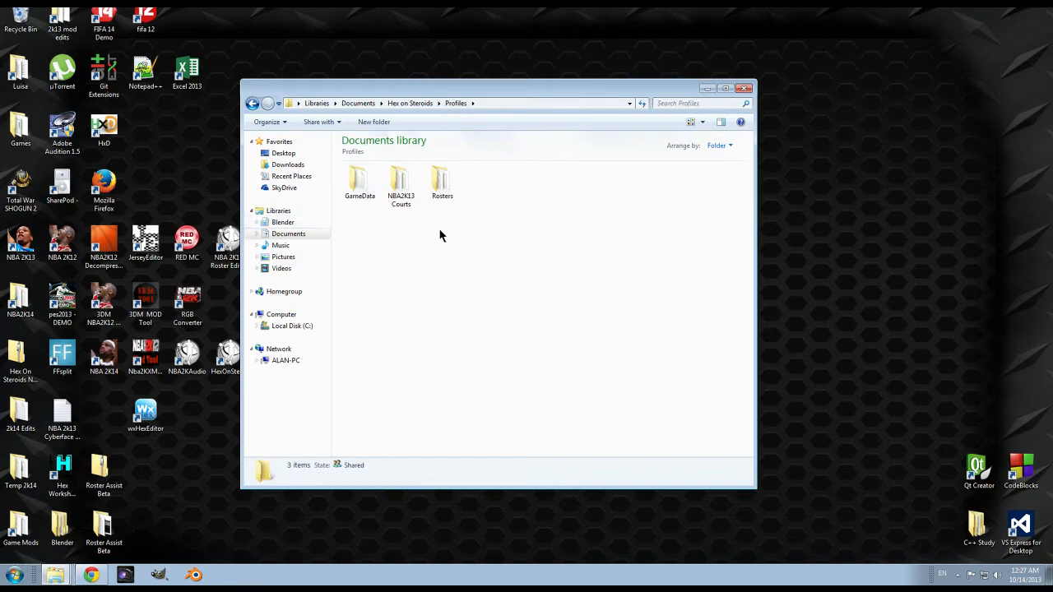
{"action": "double_click", "coordinate": [360, 181]}
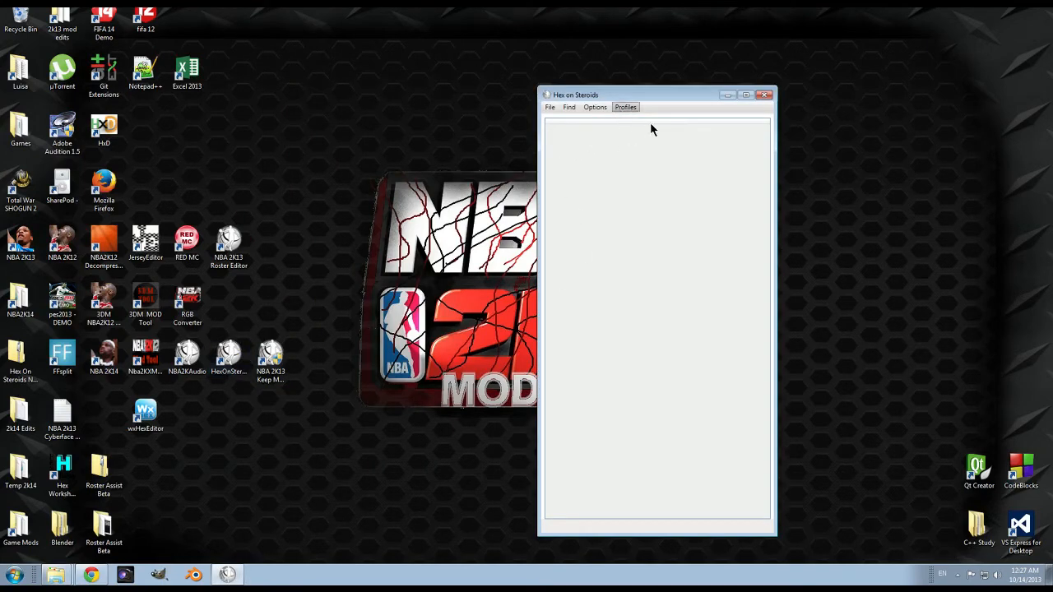
{"action": "mouse_move", "coordinate": [748, 122]}
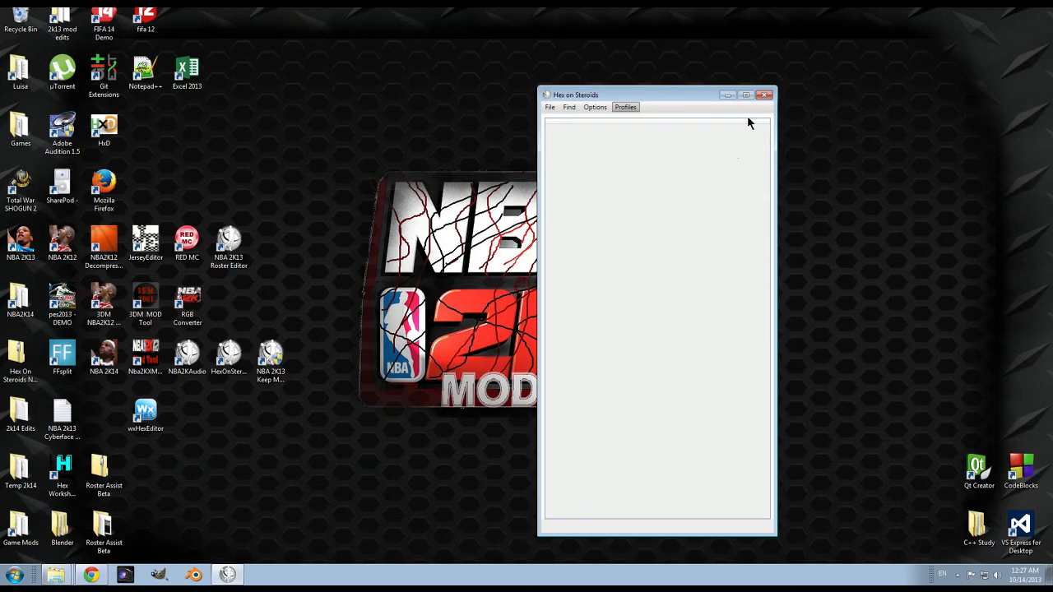
{"action": "mouse_move", "coordinate": [804, 123]}
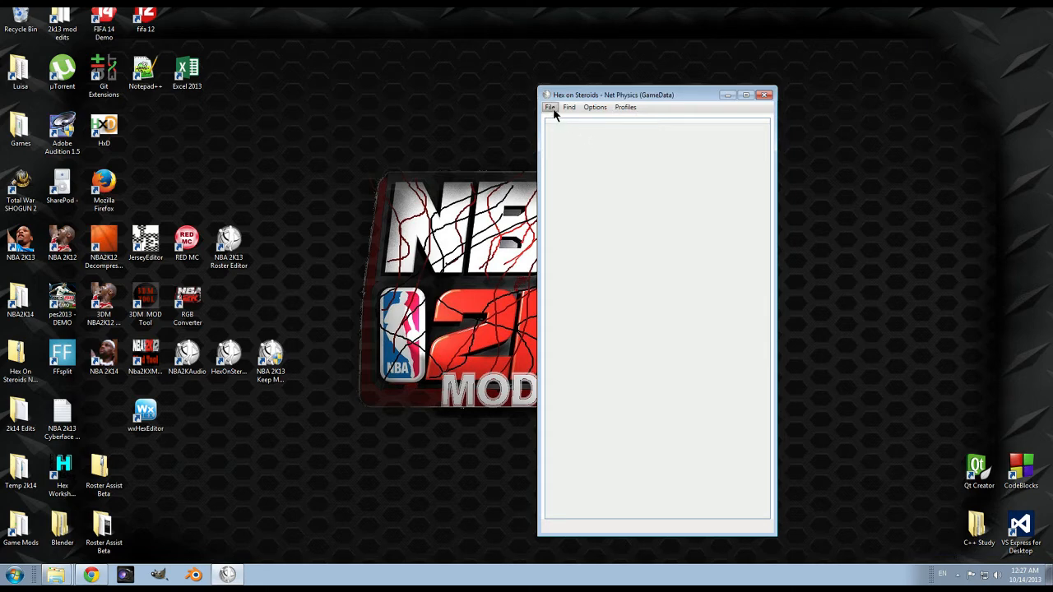
Open the gamedata file from Temp 2k14\Net Physics, showing values 750 and 750
{"action": "left_click", "coordinate": [551, 107]}
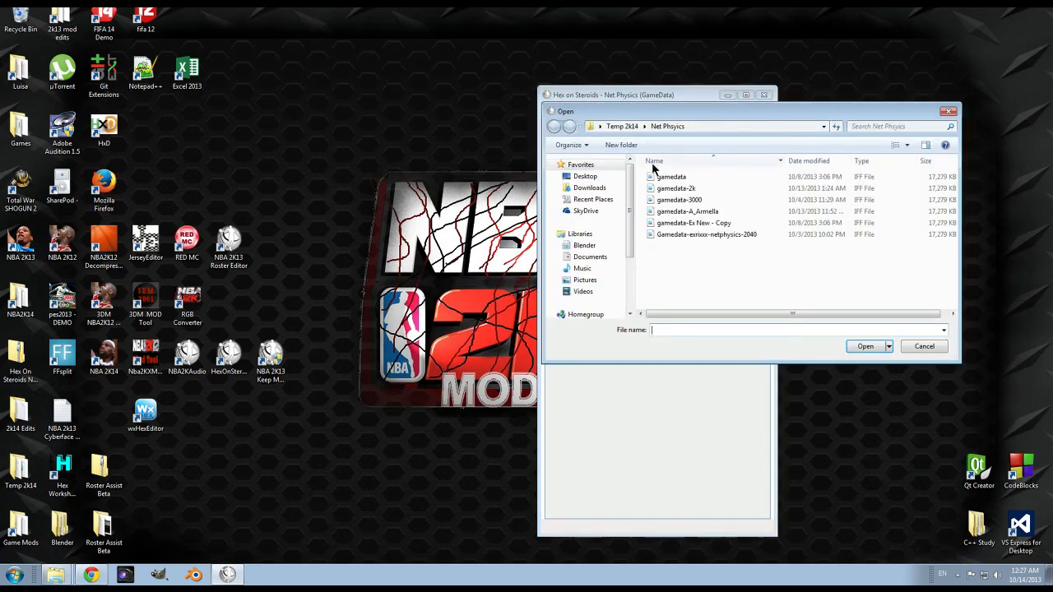
{"action": "left_click", "coordinate": [672, 176]}
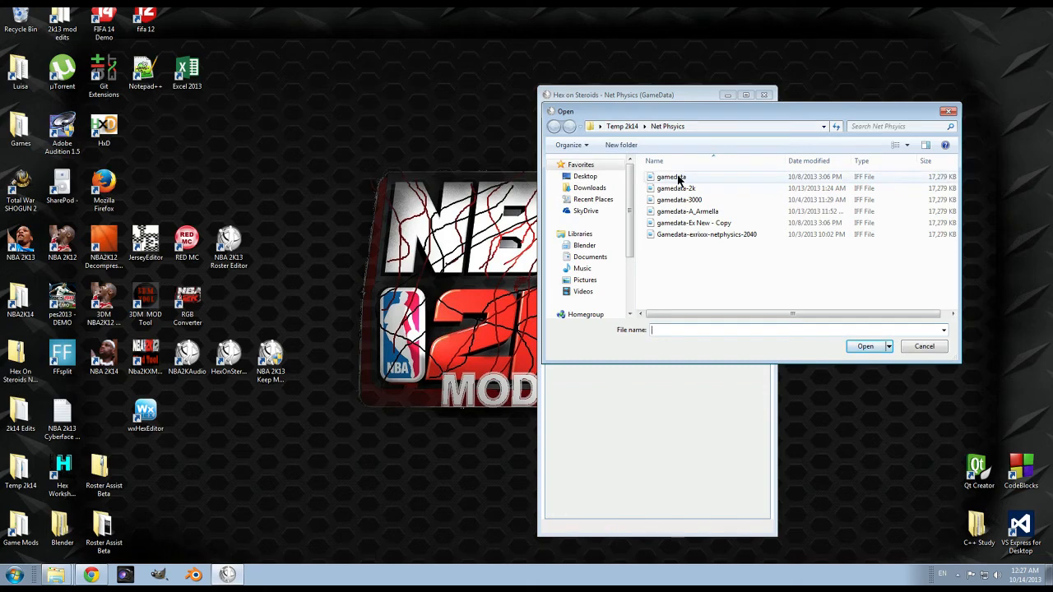
{"action": "left_click", "coordinate": [671, 177]}
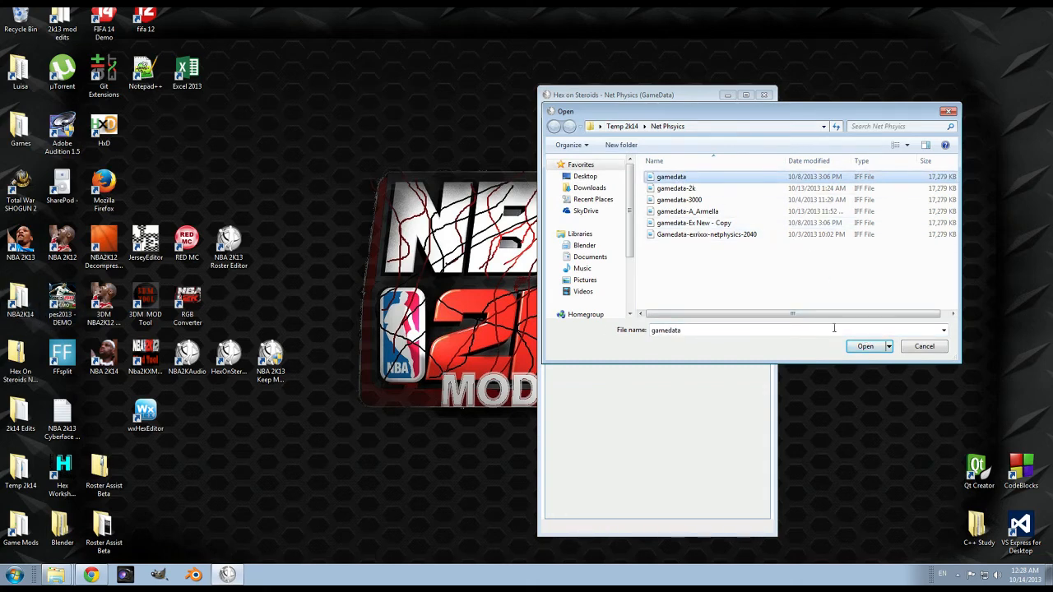
{"action": "left_click", "coordinate": [865, 345]}
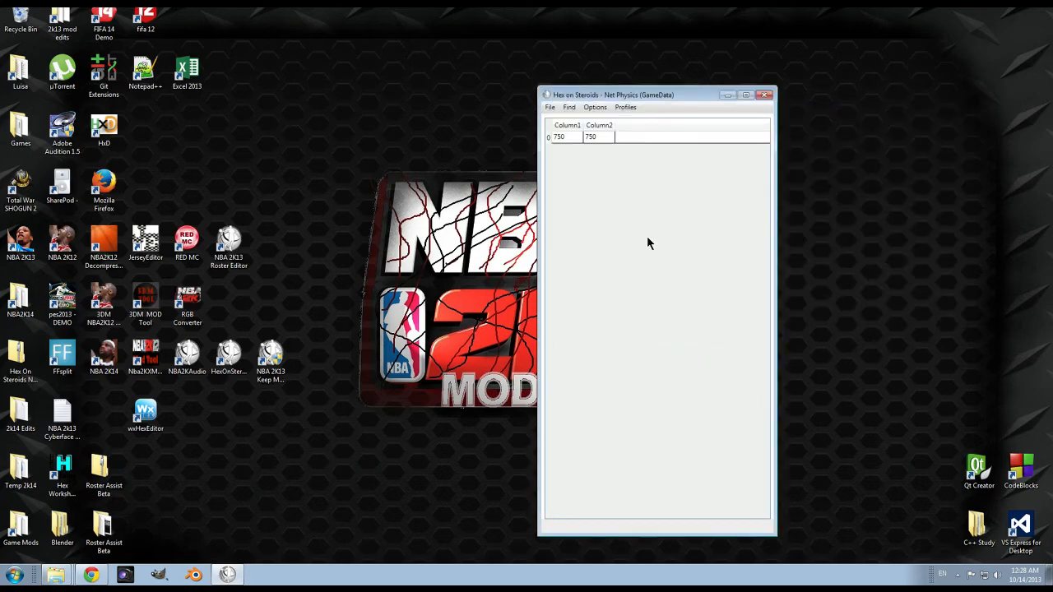
{"action": "mouse_move", "coordinate": [588, 148]}
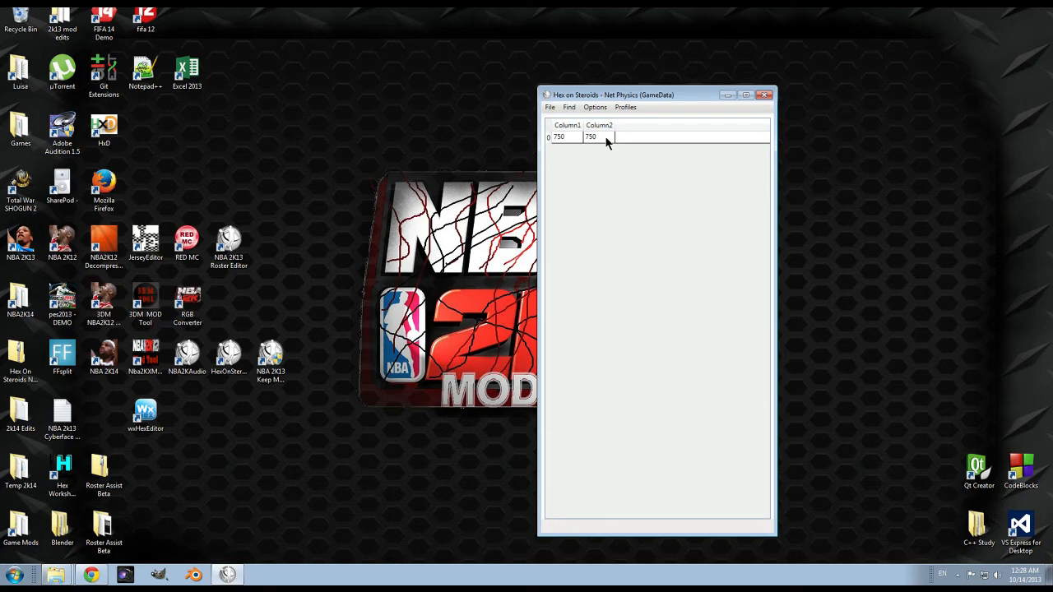
Set both net physics values to 1000, save gamedata, and close the editor
{"action": "left_click", "coordinate": [564, 137]}
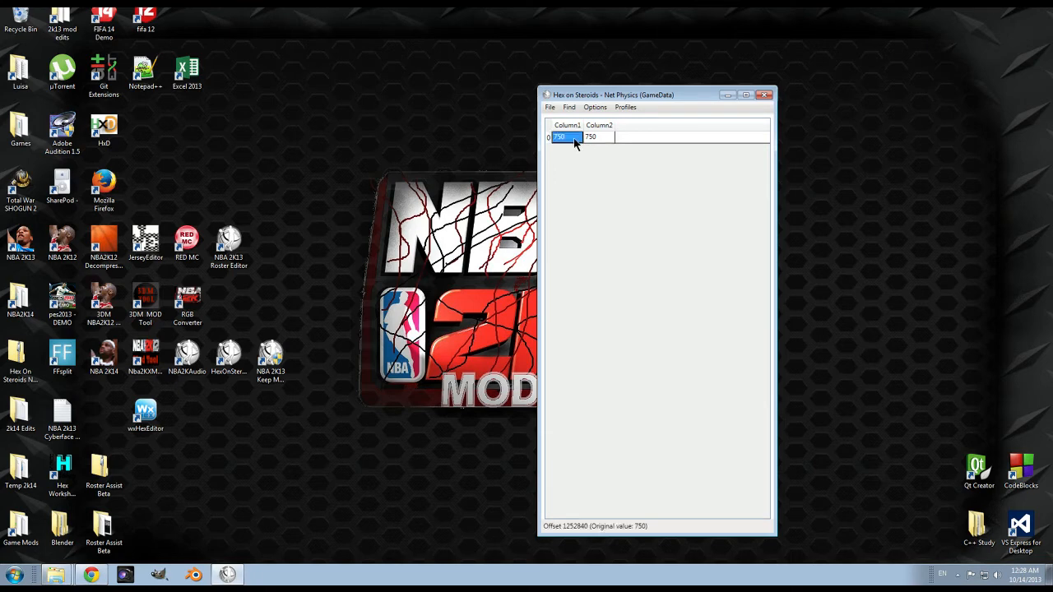
{"action": "type", "text": "1000"}
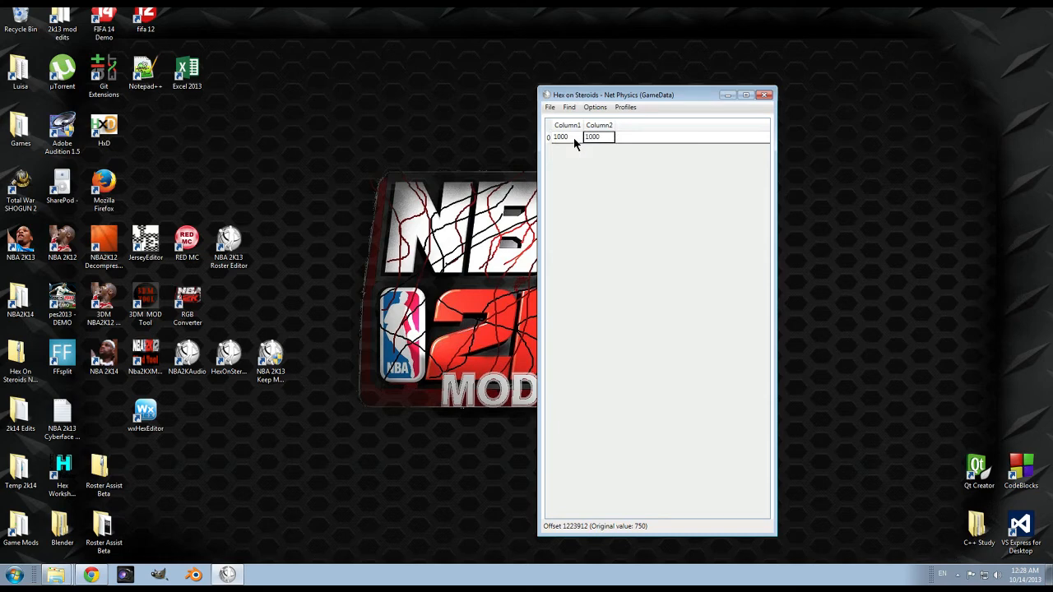
{"action": "mouse_move", "coordinate": [607, 127]}
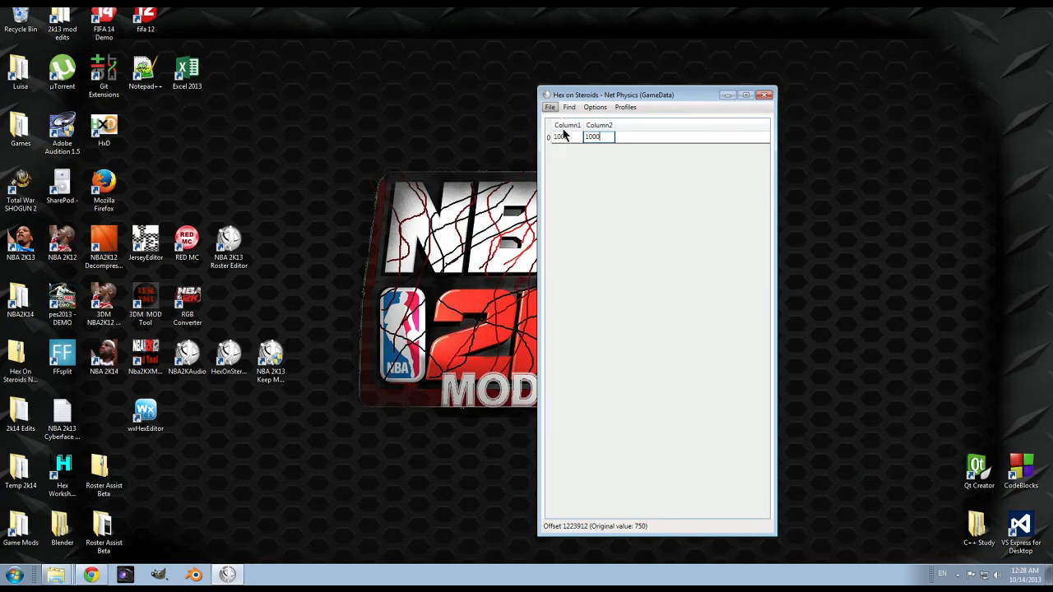
{"action": "left_click", "coordinate": [549, 107]}
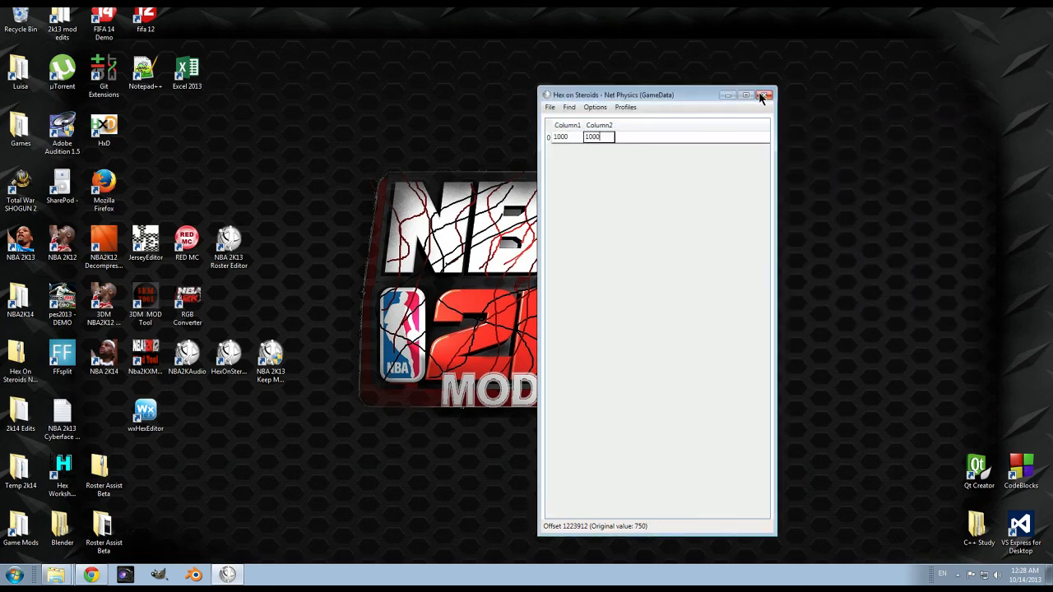
{"action": "left_click", "coordinate": [764, 94]}
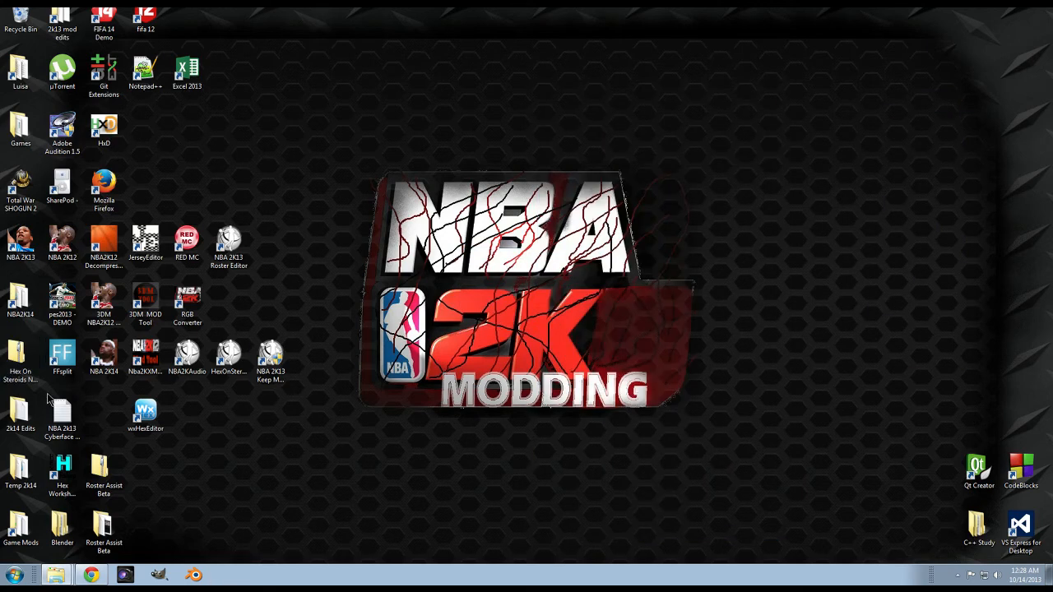
Open the desktop NBA2K14 shortcut to browse Steam's common NBA2K14 folder
{"action": "left_click", "coordinate": [19, 300]}
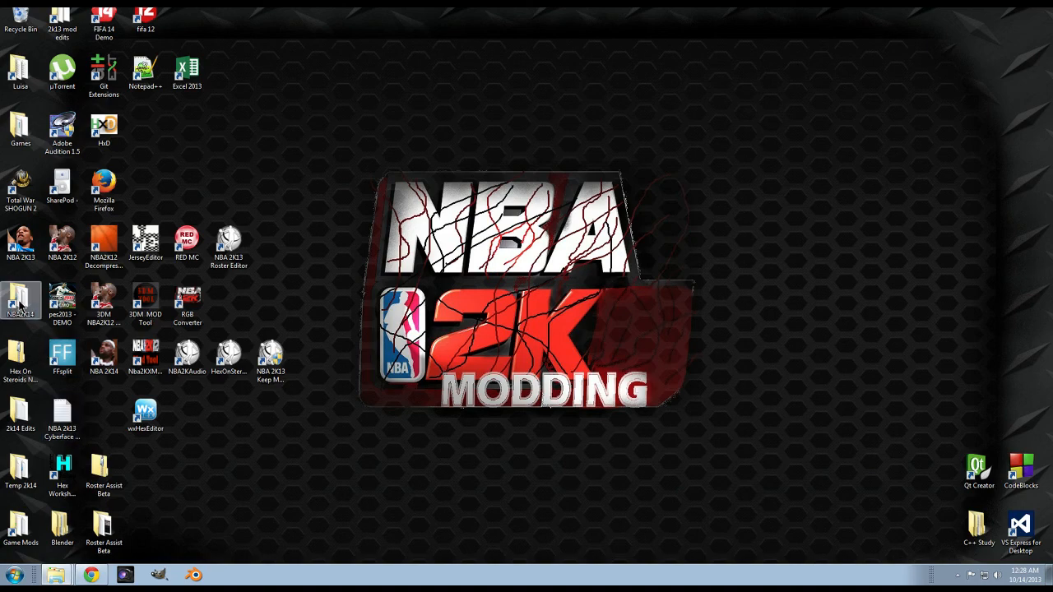
{"action": "double_click", "coordinate": [19, 304]}
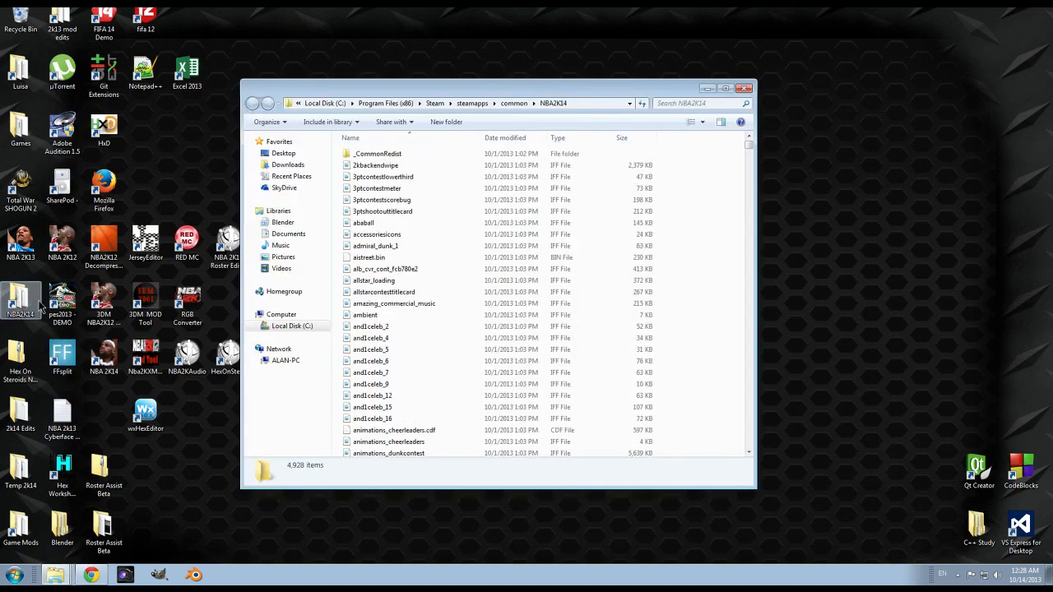
{"action": "scroll", "scroll_direction": "down", "scroll_amount": 3}
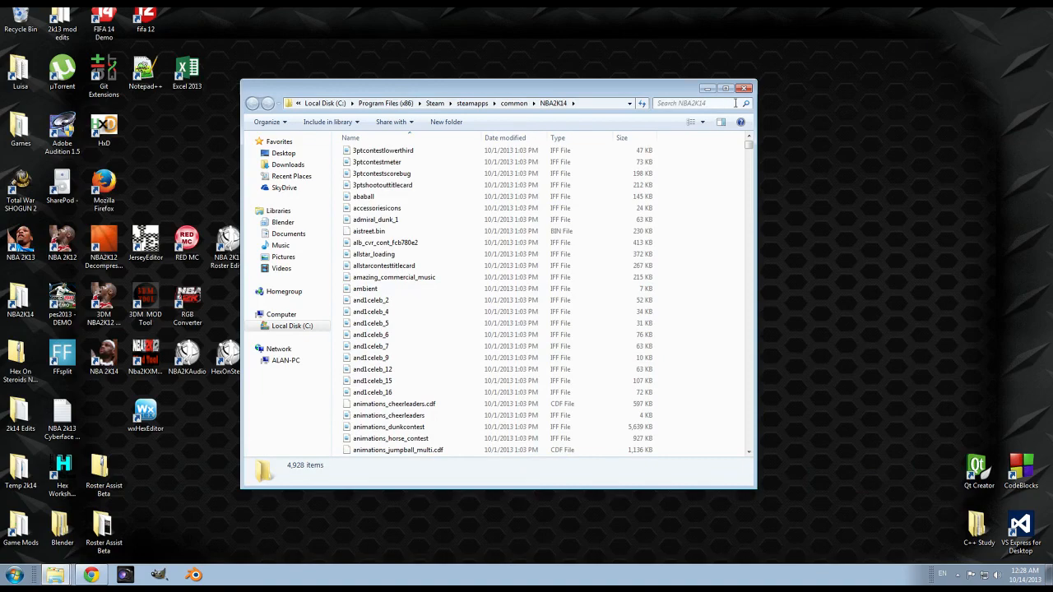